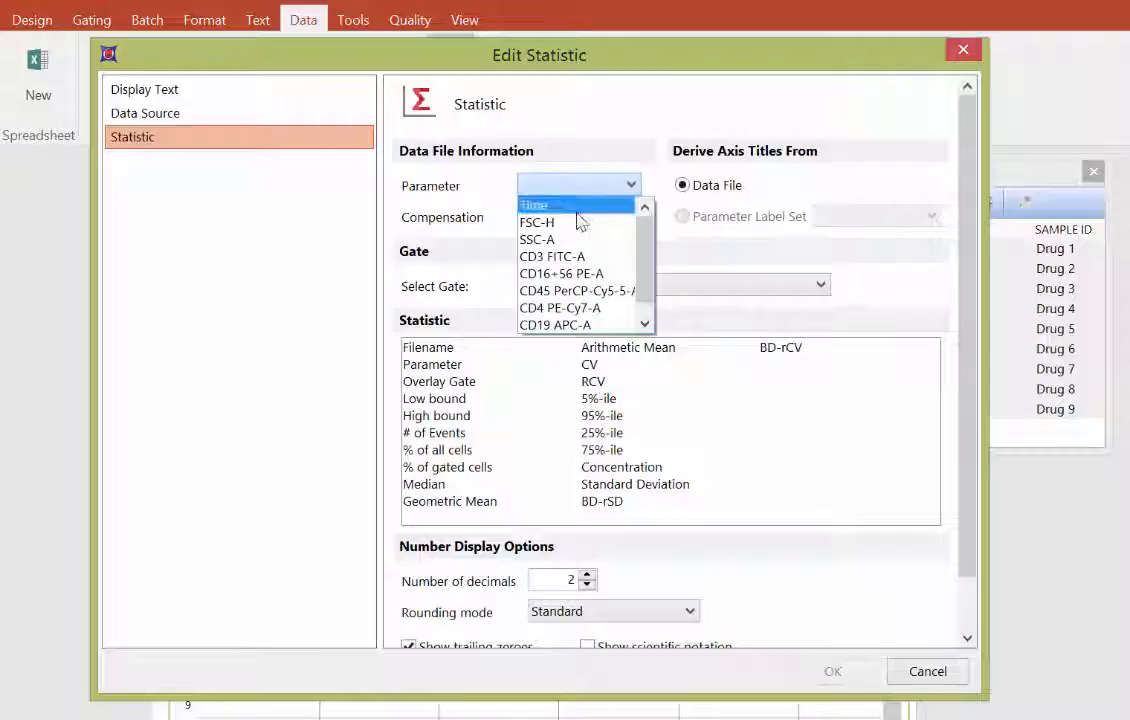
# Step: Insert Filename and # of Events statistics on FSC-H with 42700040.001.fcs compensation
pyautogui.click(536, 222)
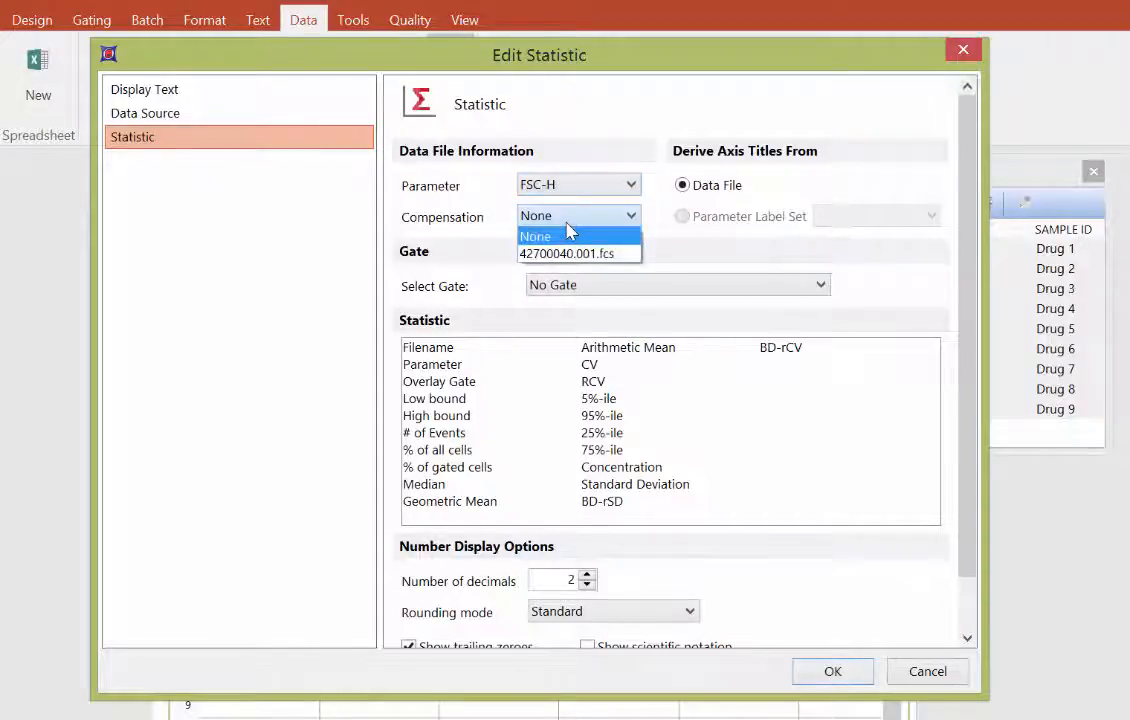
pyautogui.click(568, 252)
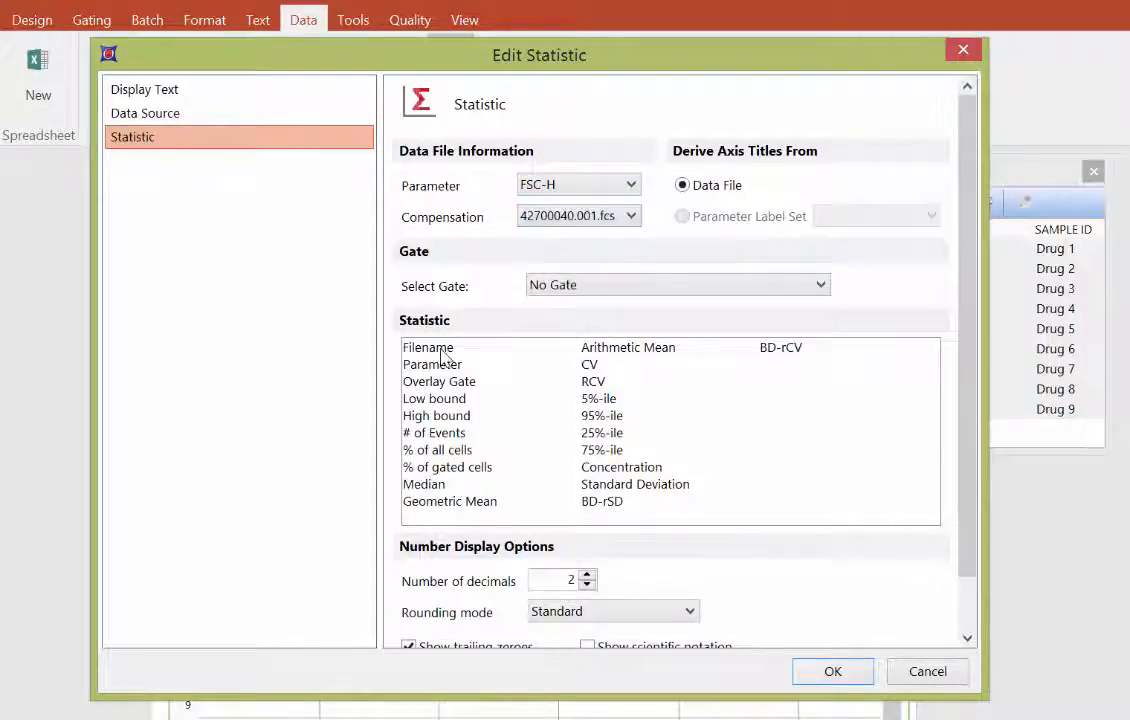
pyautogui.click(428, 348)
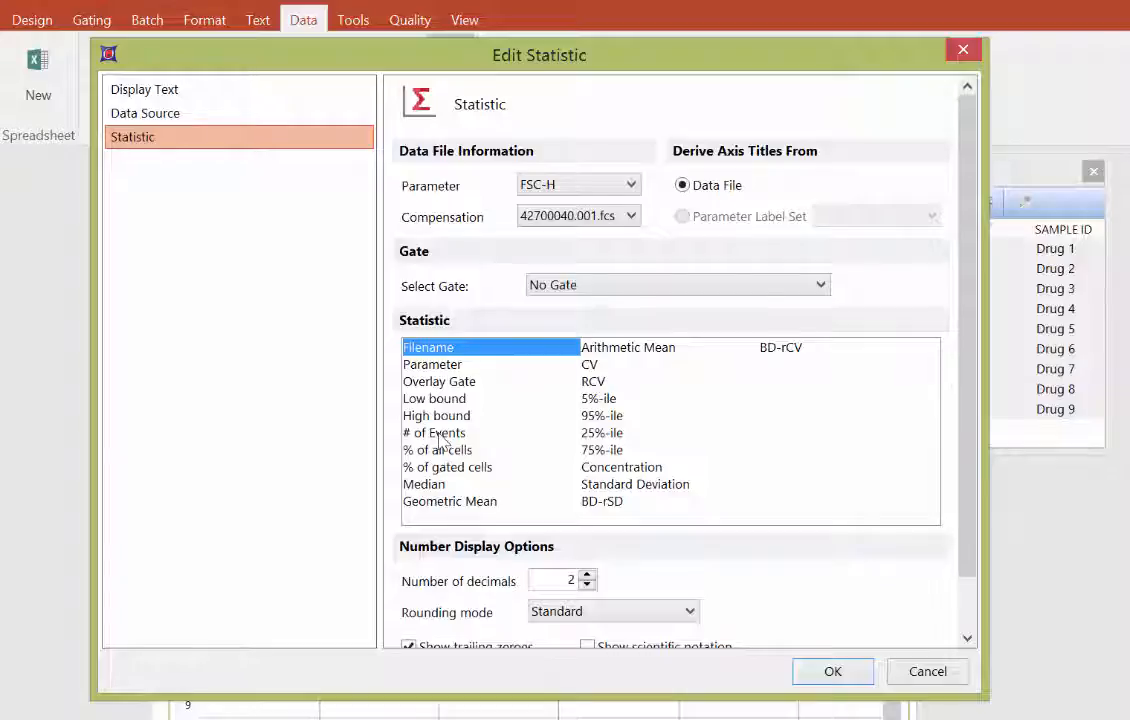
pyautogui.click(434, 432)
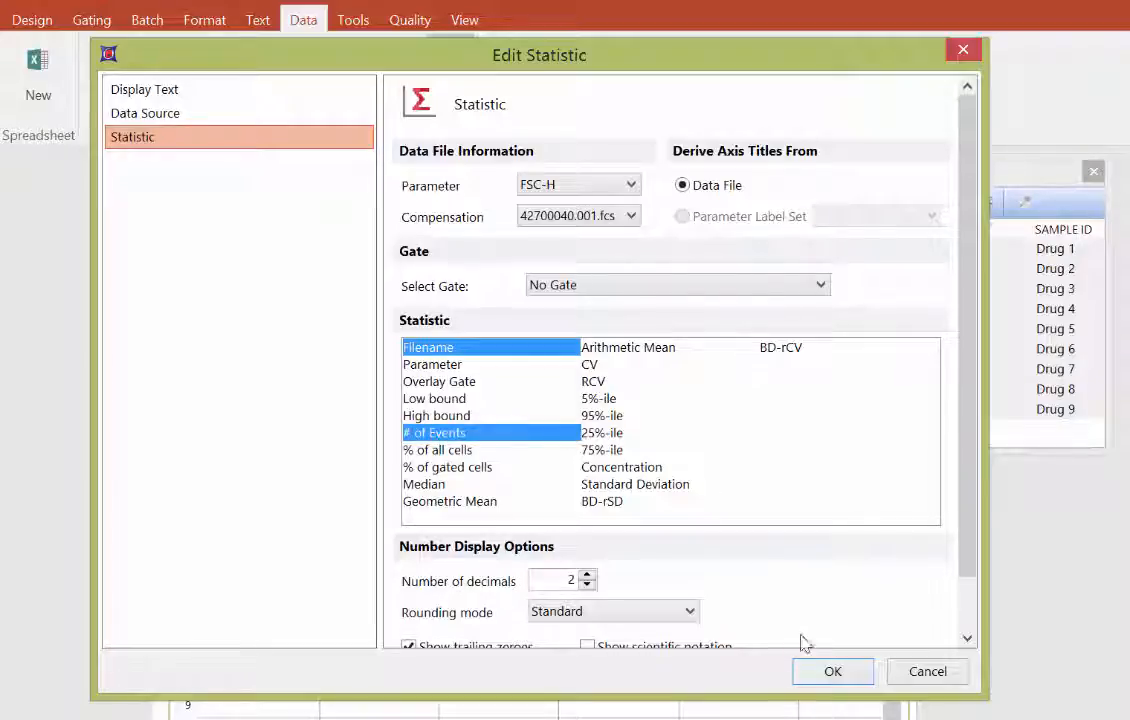
pyautogui.click(832, 672)
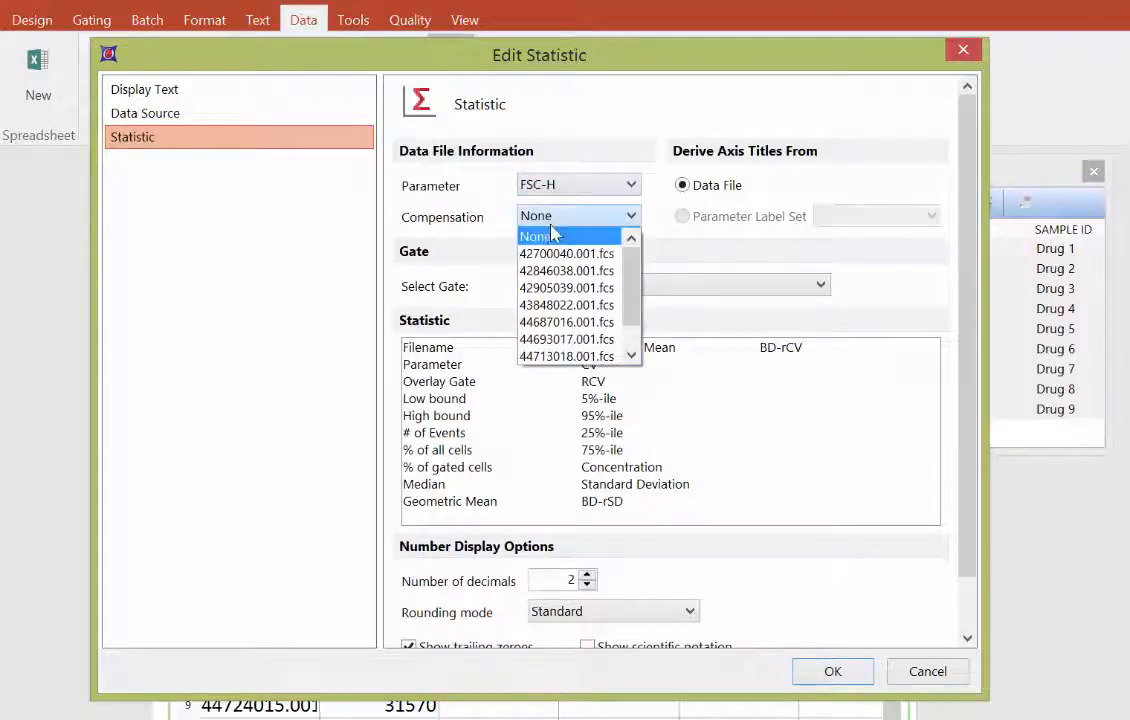
# Step: Insert Gate 1 # of Events and % of gated cells columns with 42700040.001.fcs compensation
pyautogui.click(536, 236)
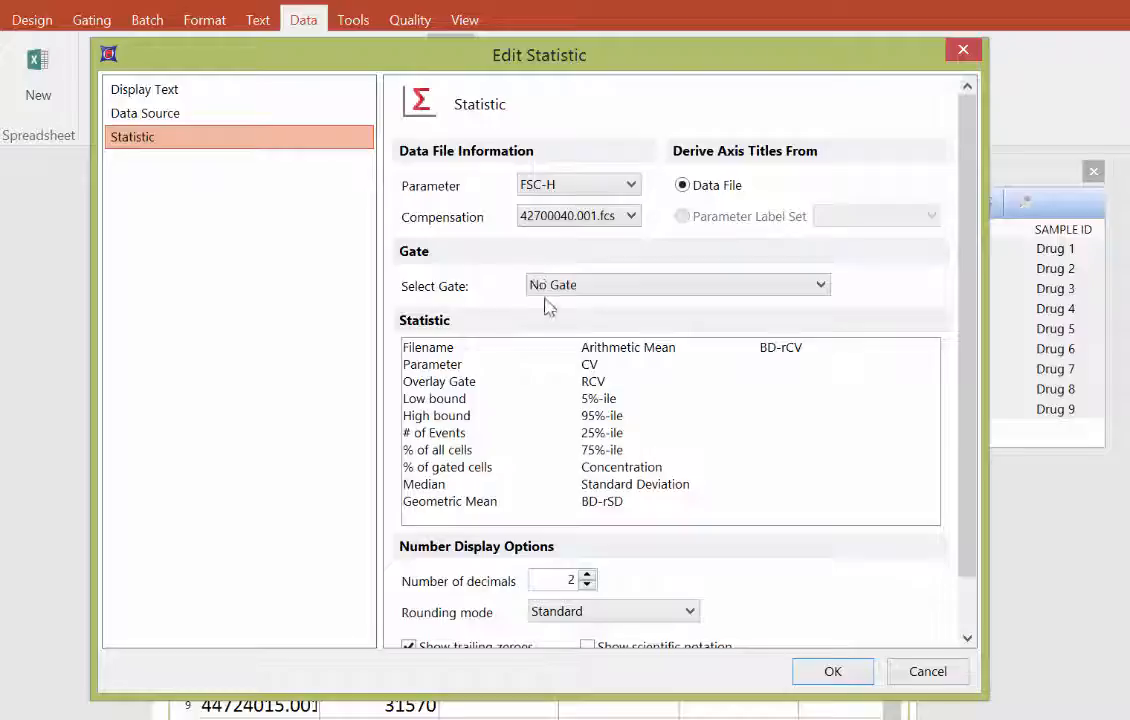
pyautogui.click(676, 284)
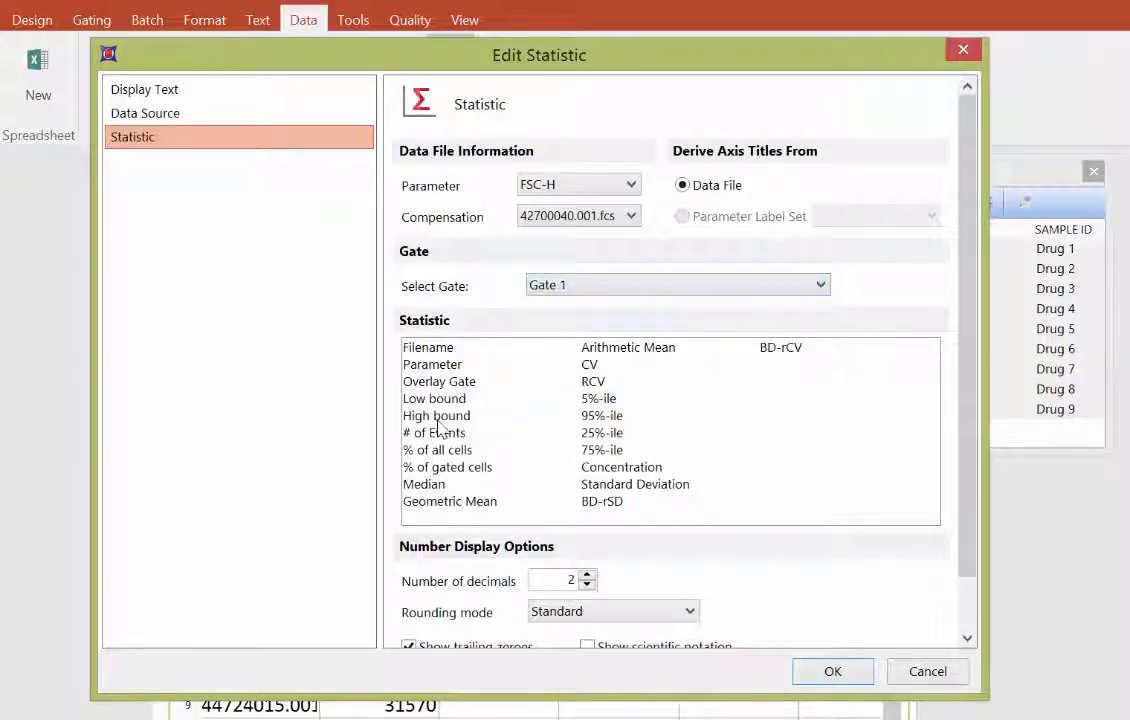
pyautogui.click(432, 432)
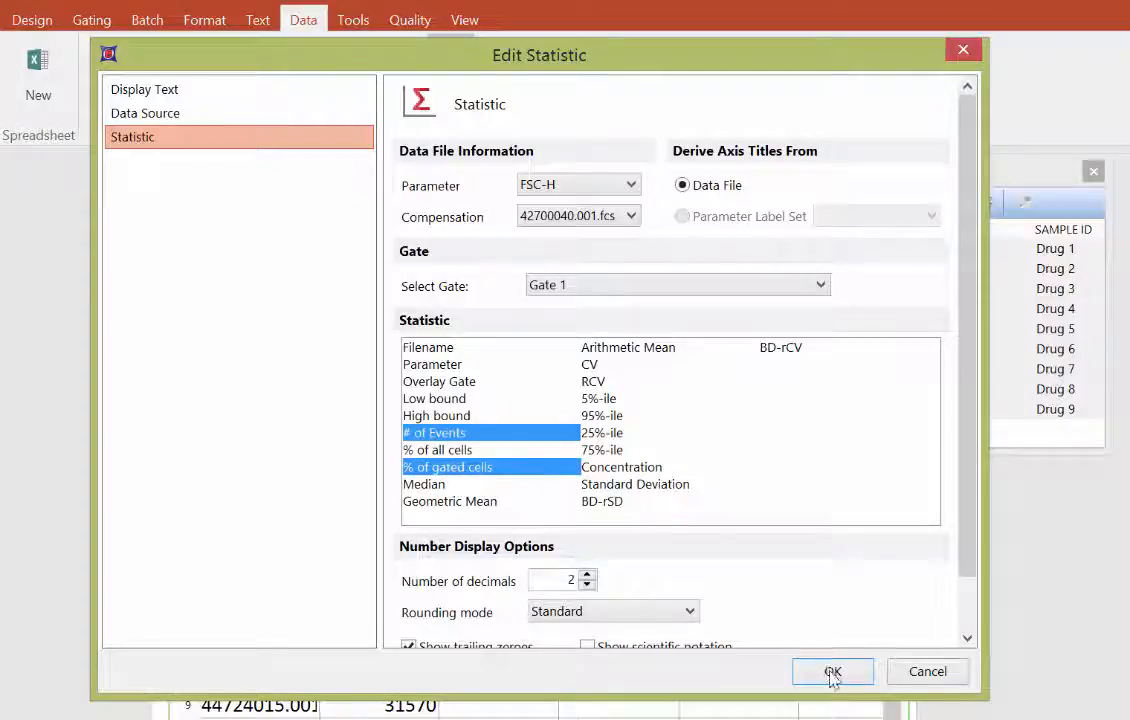
pyautogui.click(832, 672)
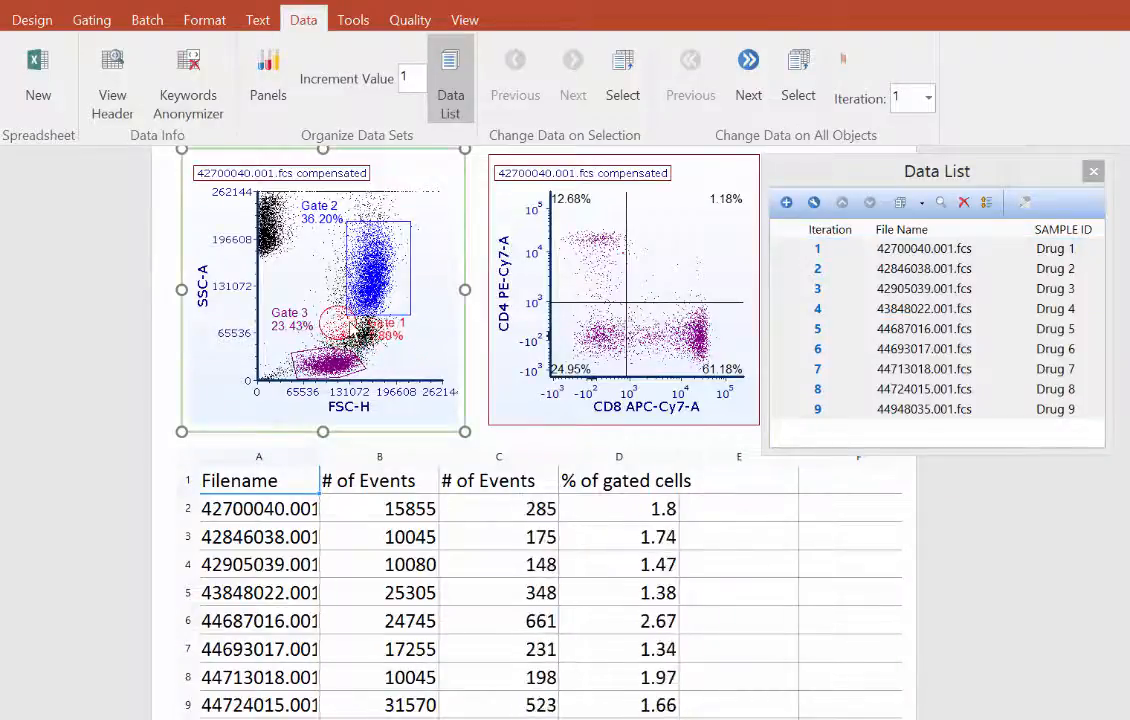
pyautogui.click(574, 76)
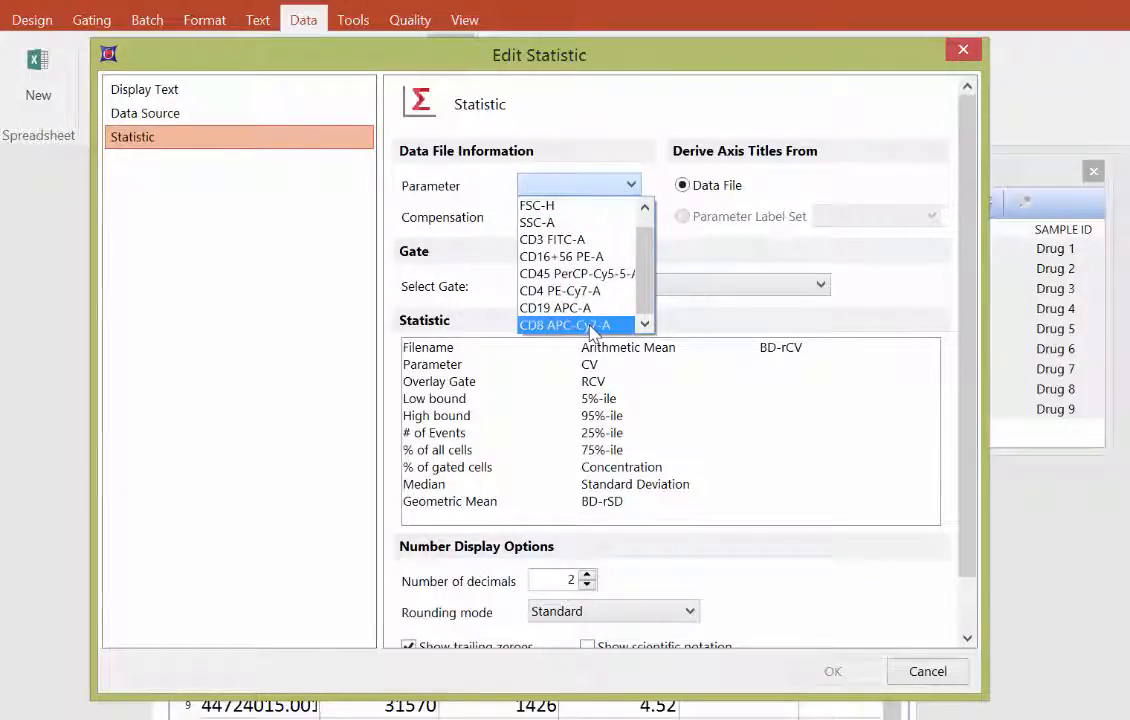
# Step: Insert a Median statistic on CD8 APC-Cy7-A restricted to Gate 3
pyautogui.click(570, 324)
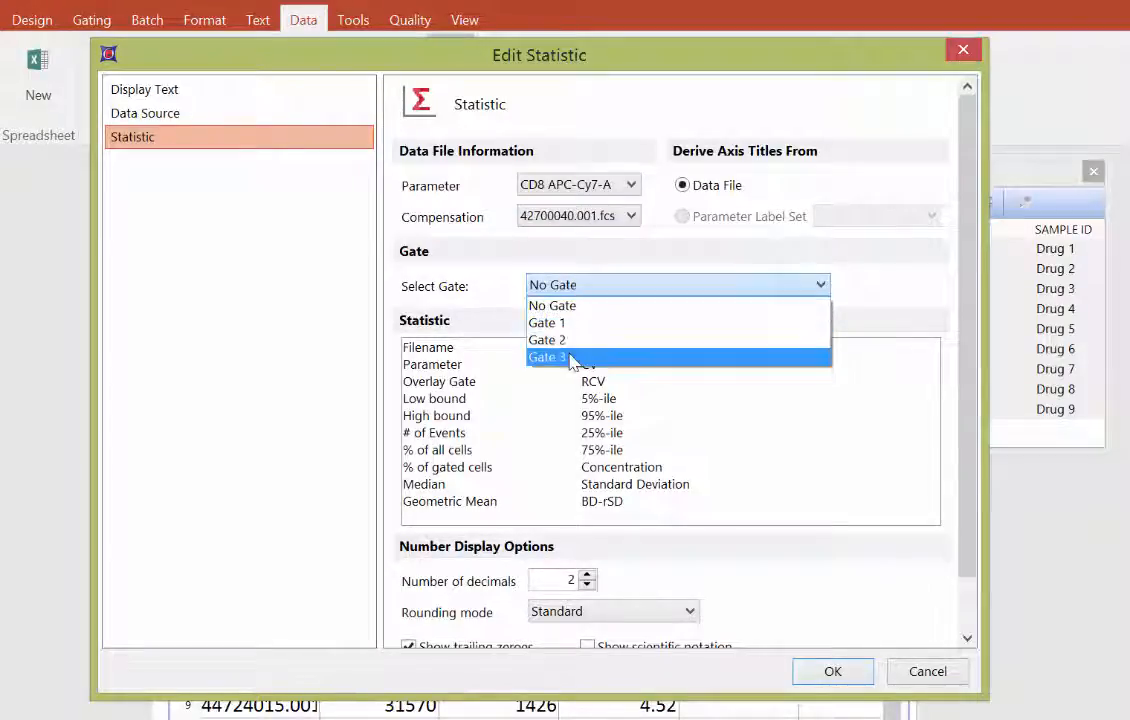
pyautogui.click(548, 356)
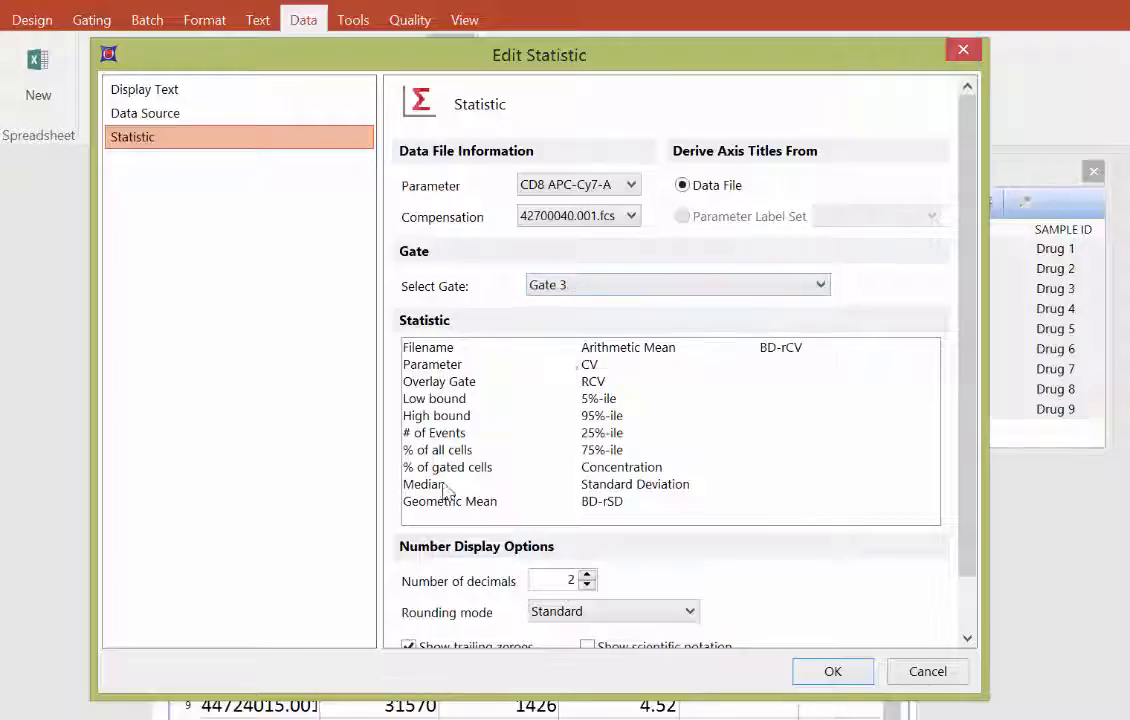
pyautogui.click(424, 482)
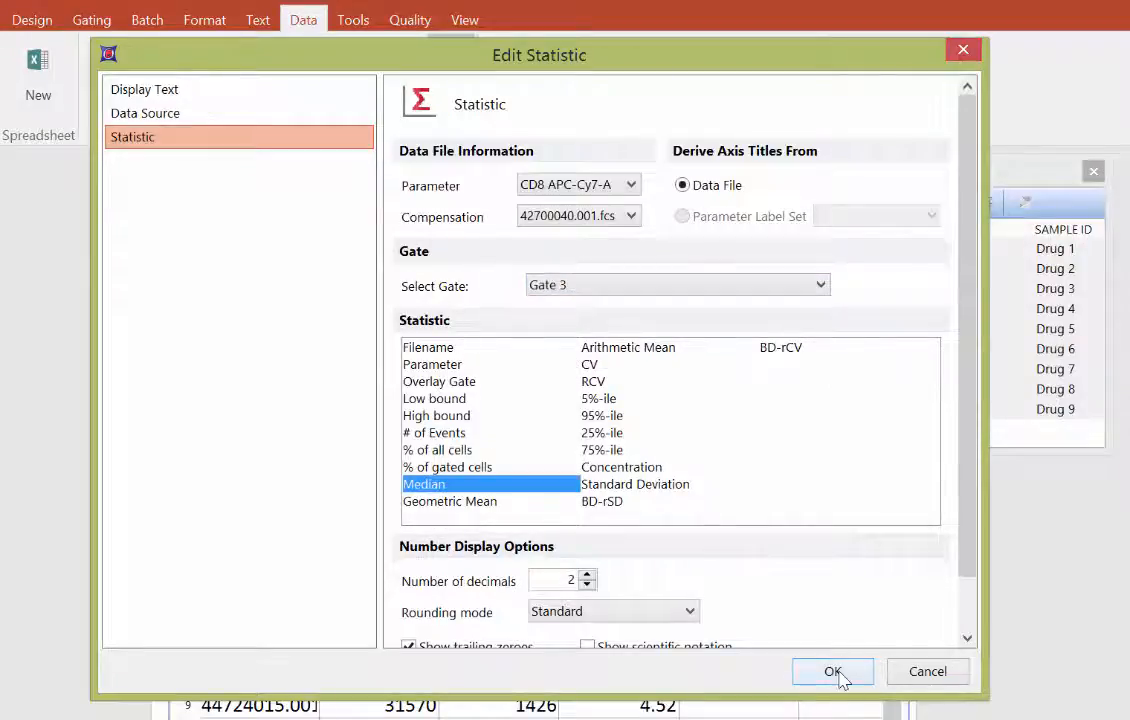
pyautogui.click(832, 672)
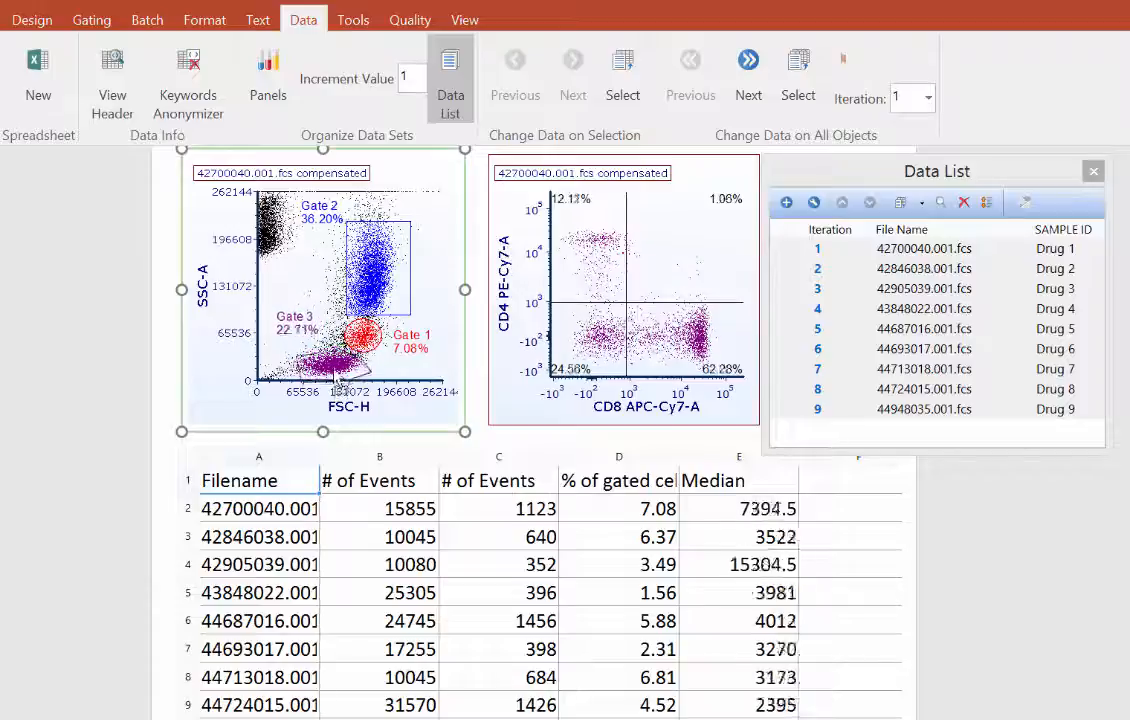
pyautogui.click(572, 64)
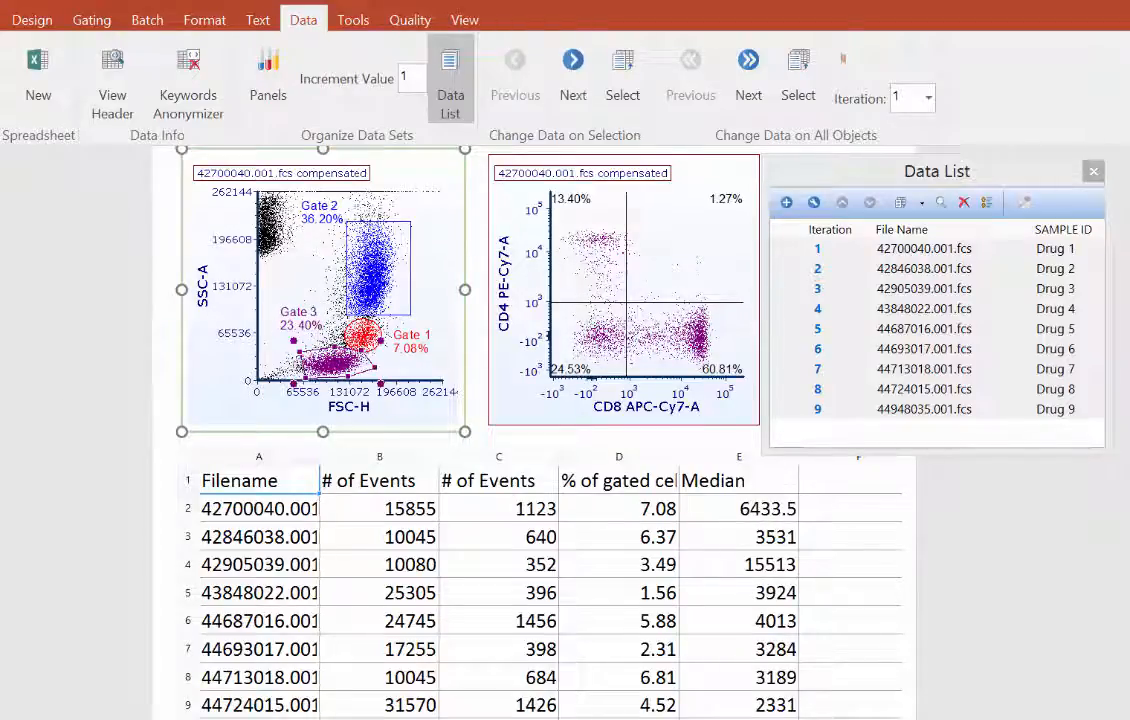